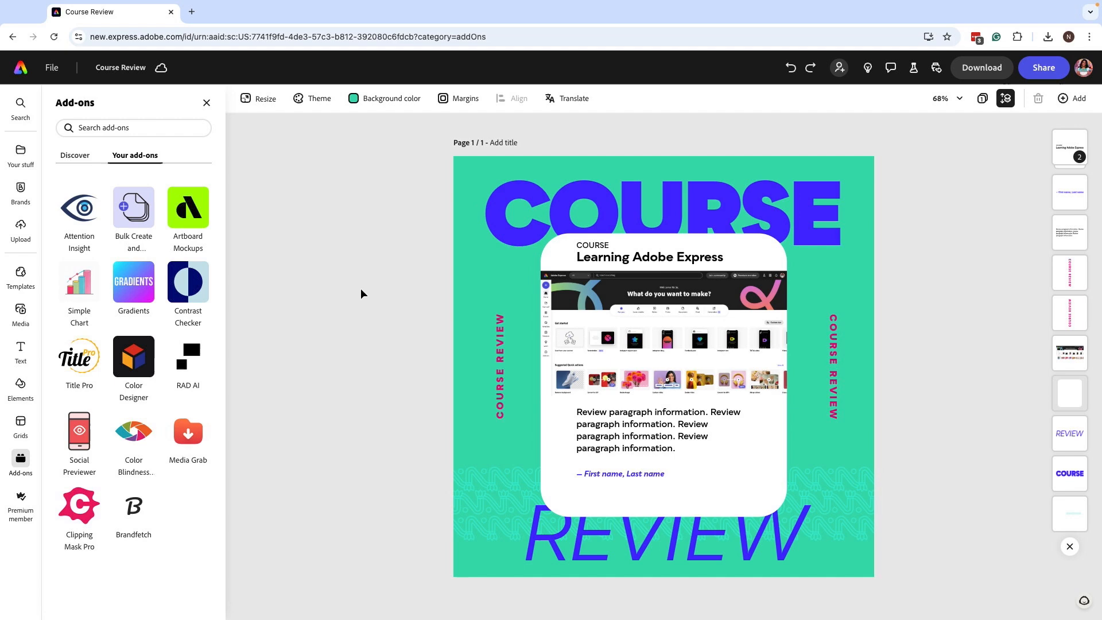
- Select the review paragraph and launch the Bulk Create and Generate add-on from Add-ons
left_click(640, 429)
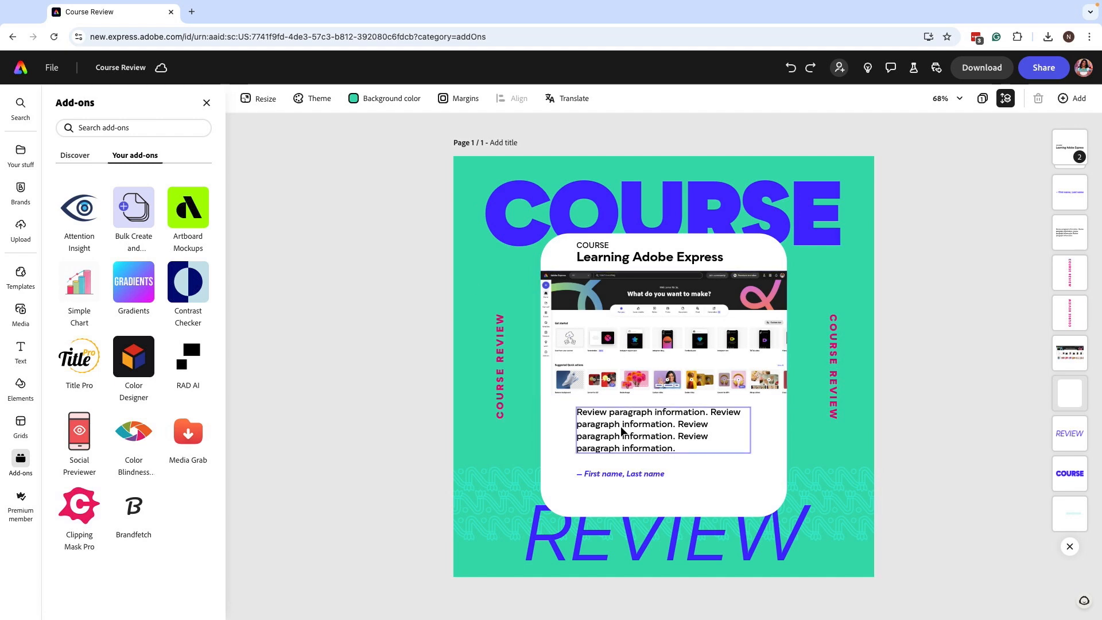
left_click(661, 429)
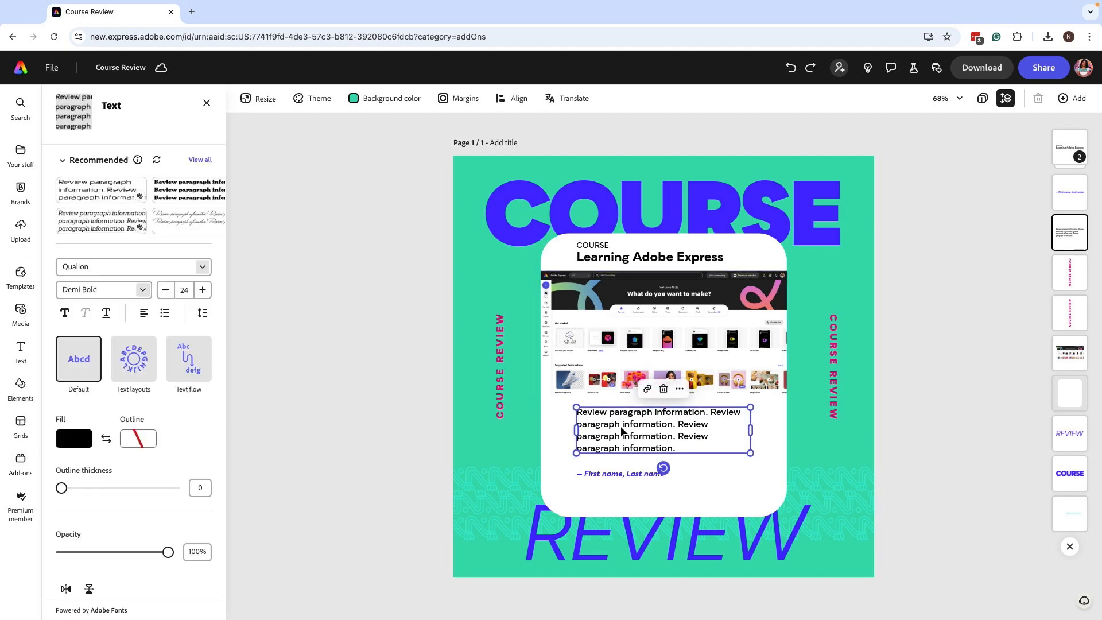
left_click(21, 464)
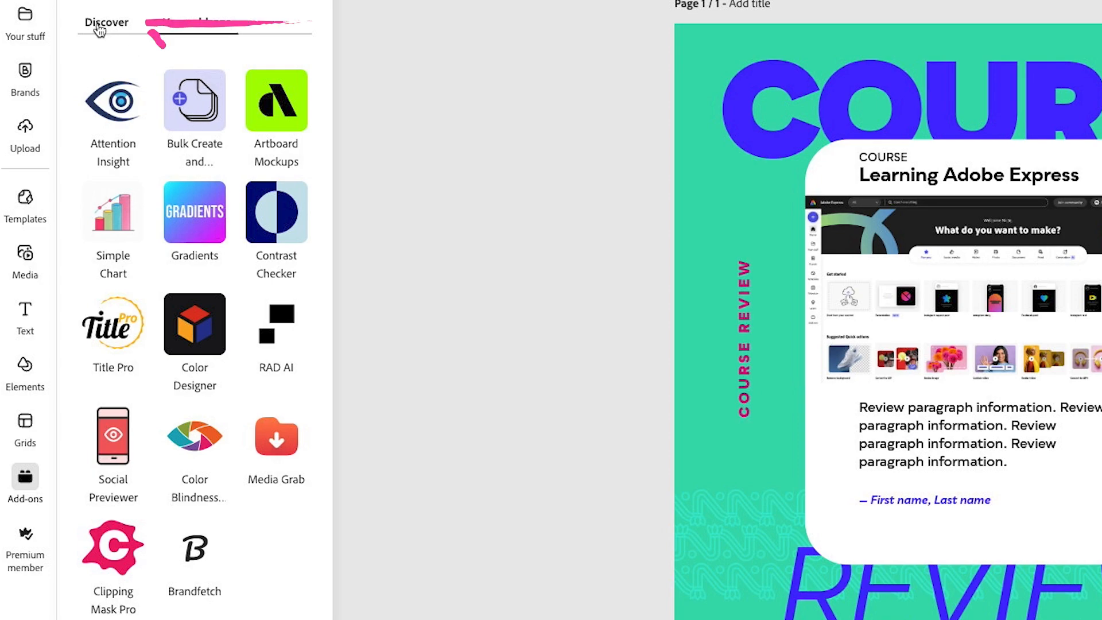
left_click(196, 22)
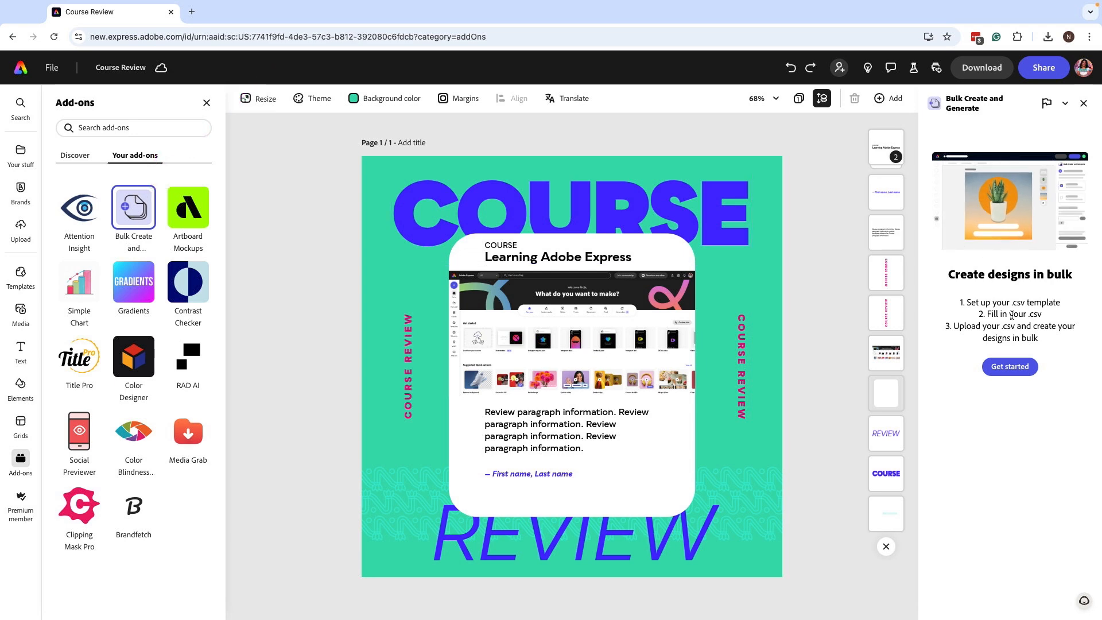
- Start the bulk-create setup with Get started to reveal image and text replacement options
left_click(1009, 366)
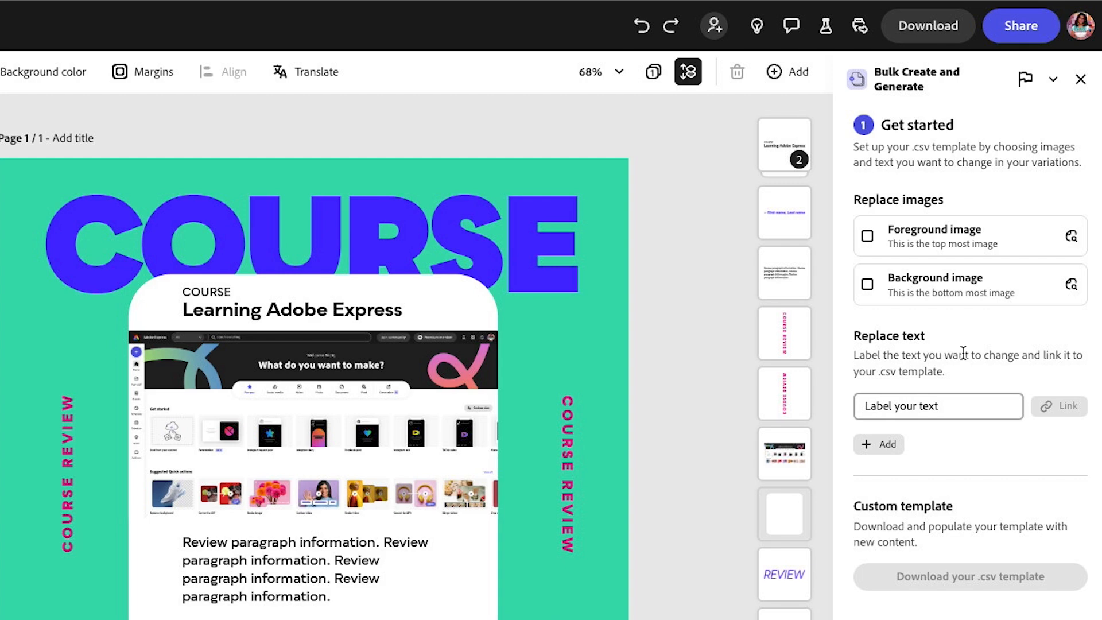
mouse_move(907, 365)
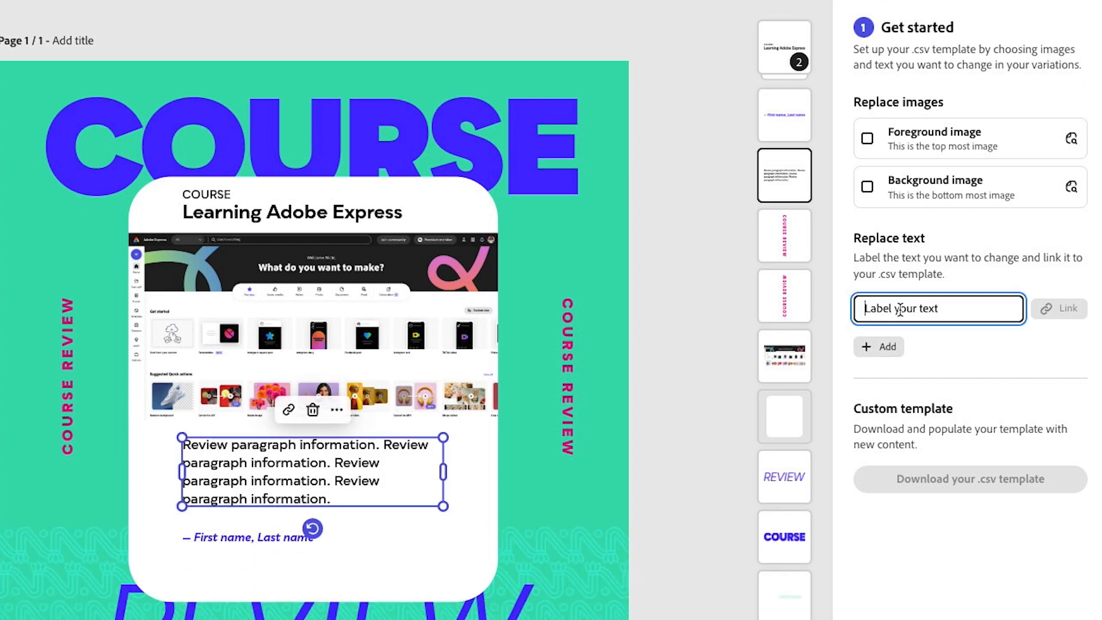
- Link the selected review paragraph as a text field labelled 'Paragraph'
type("Para")
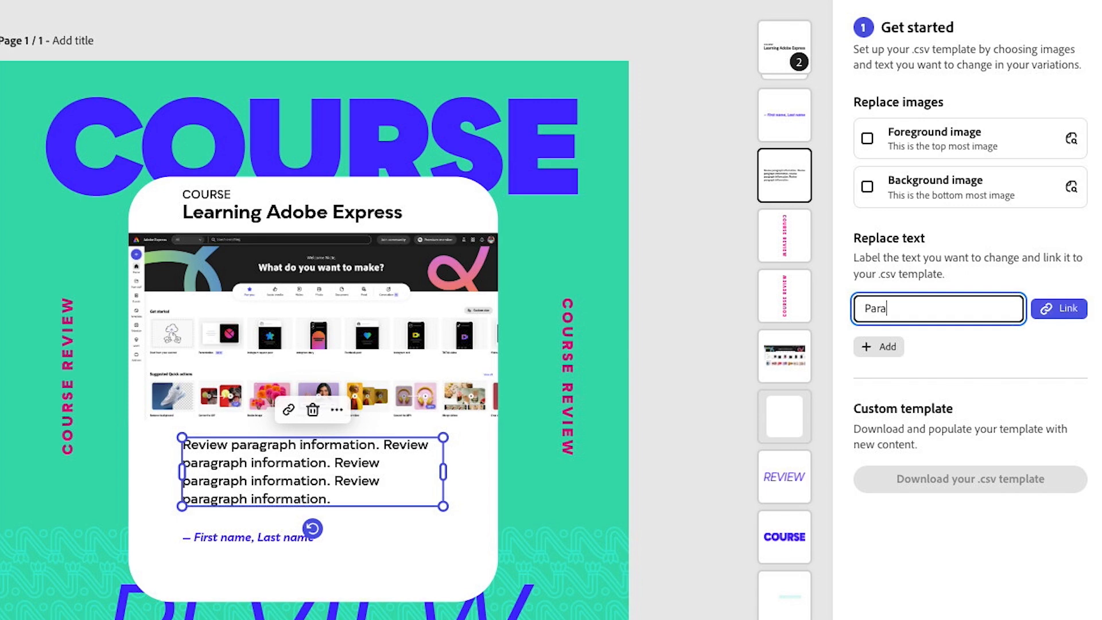
type("graph")
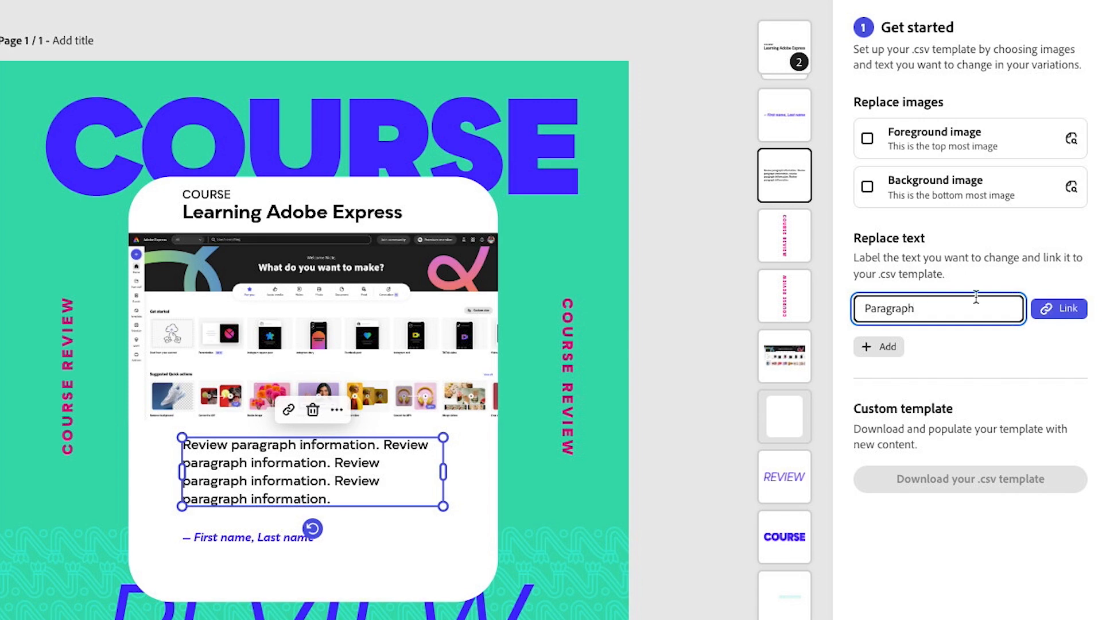
left_click(1059, 307)
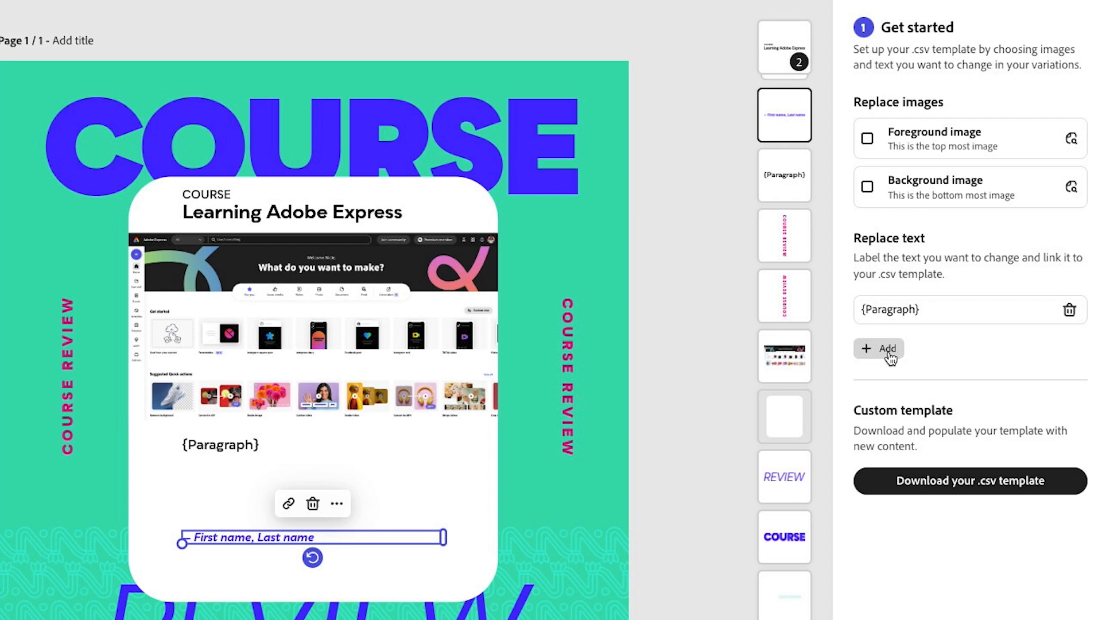
- Add a second text field and link the reviewer name as 'Name'
left_click(878, 349)
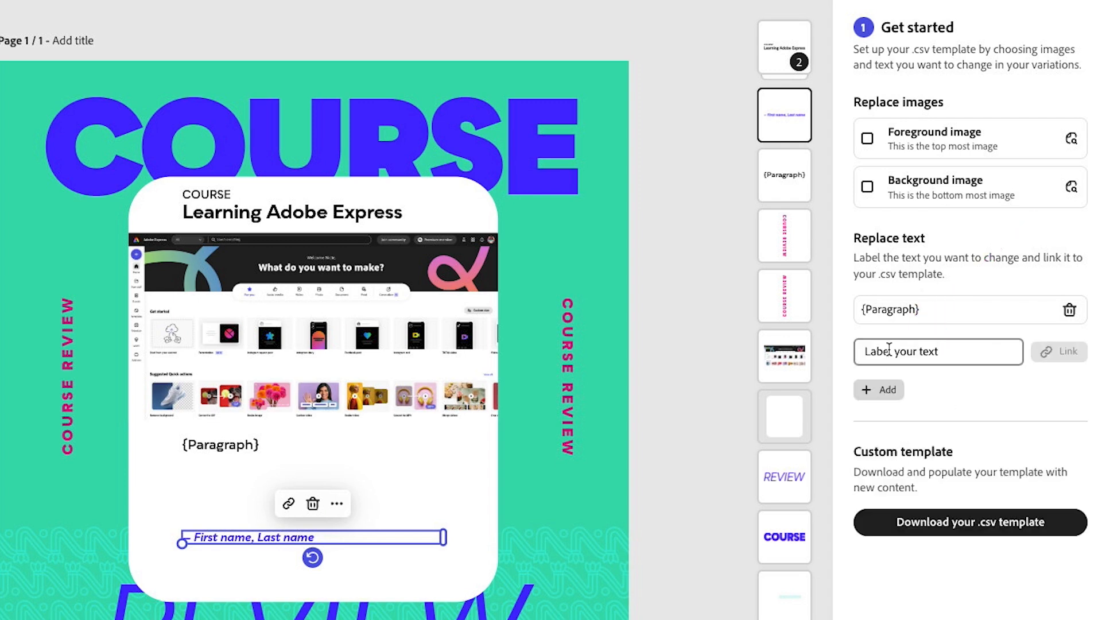
type("Name")
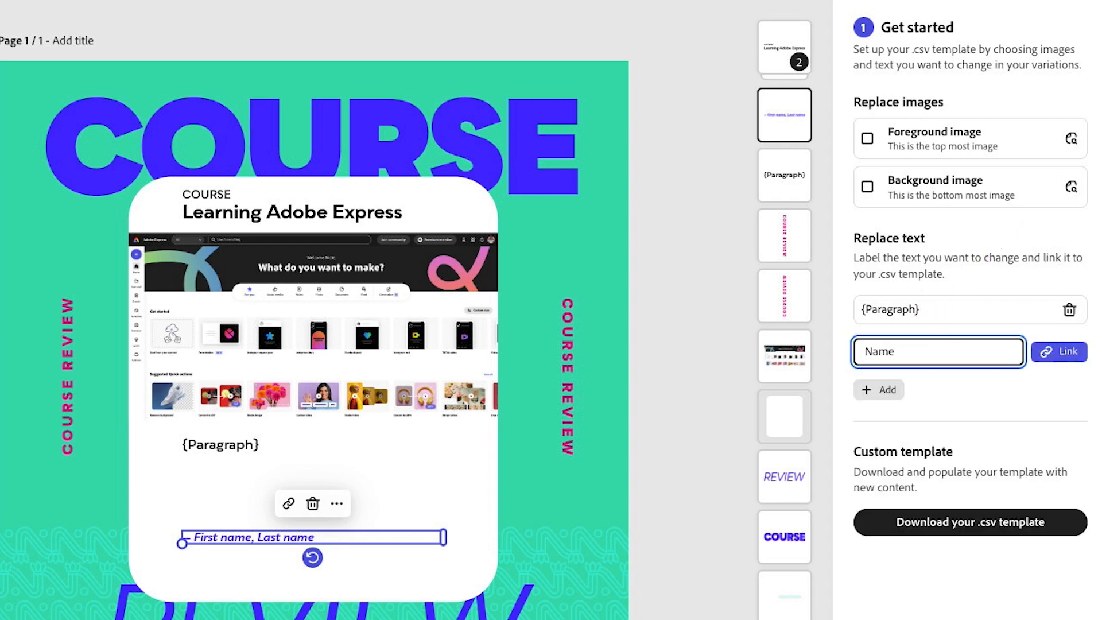
left_click(1059, 352)
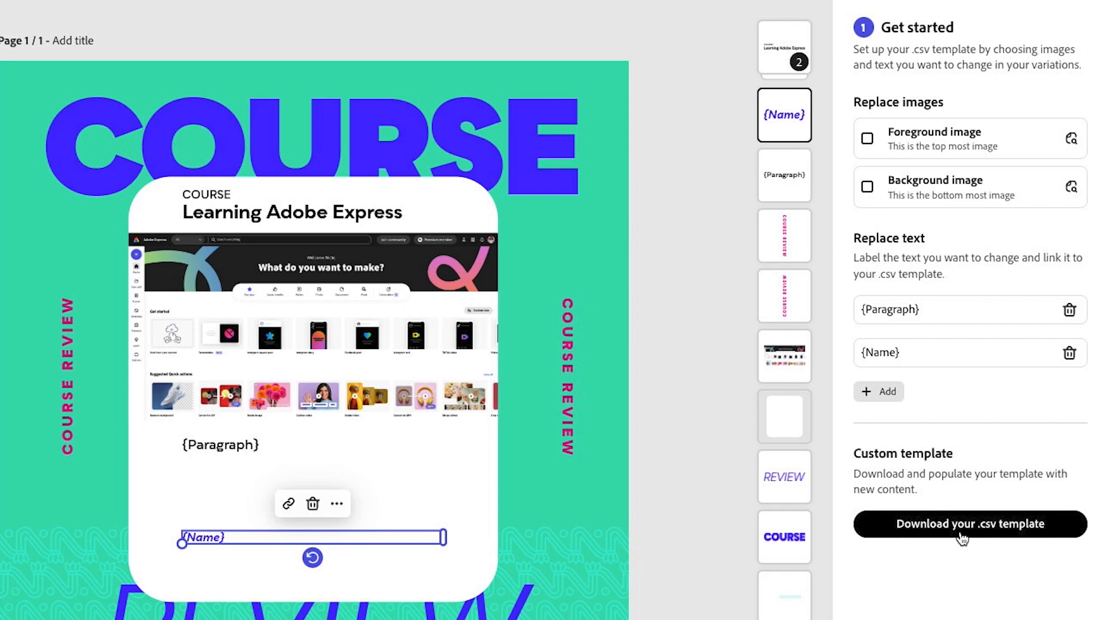
- Download the .csv template and open variations_template_file NEW.csv in Excel
left_click(968, 524)
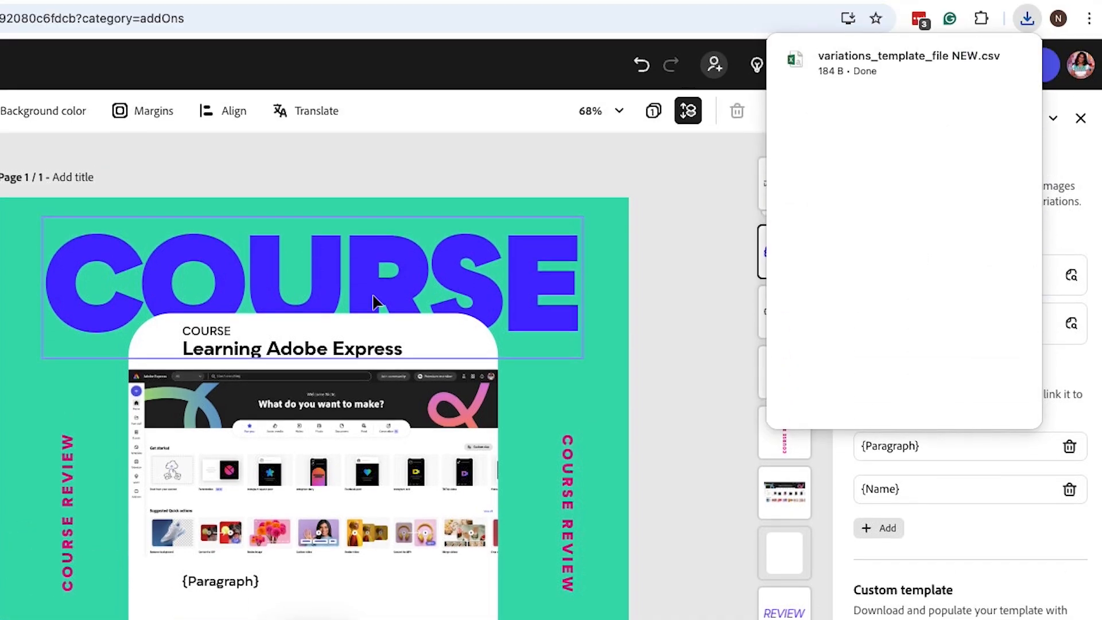
left_click(907, 63)
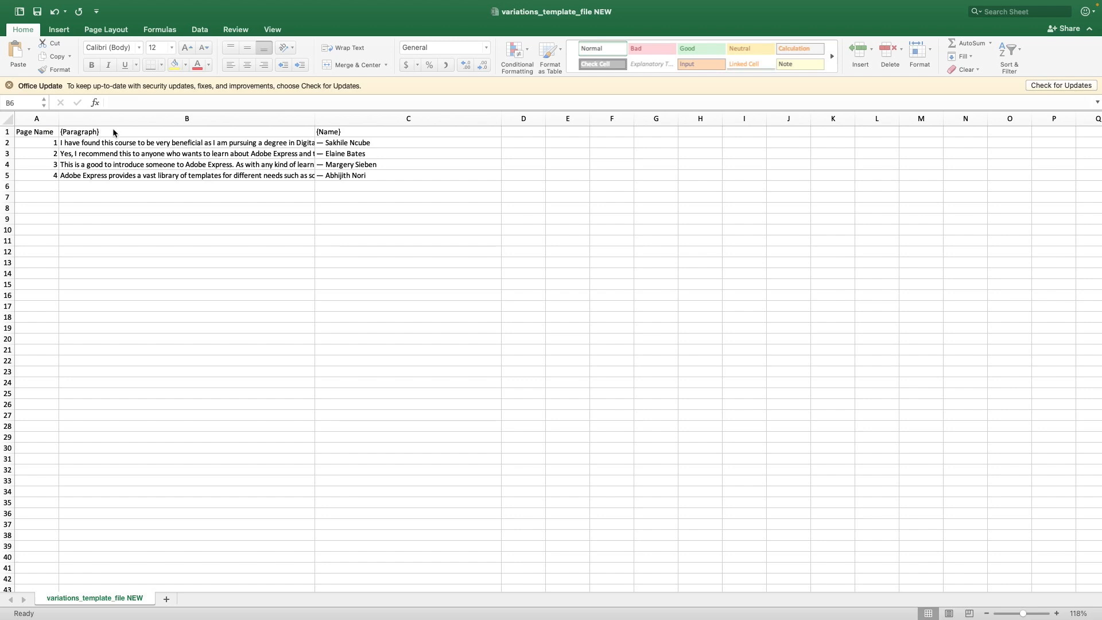
mouse_move(140, 142)
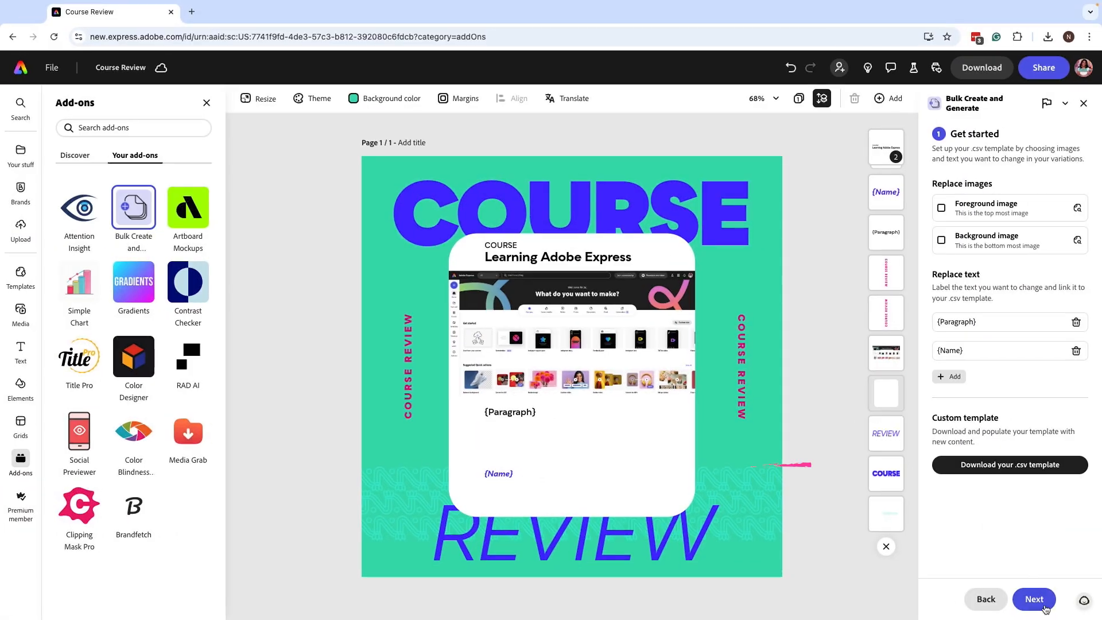
- Upload variations_template_file NEW.csv and create pages from its four review rows
left_click(1035, 599)
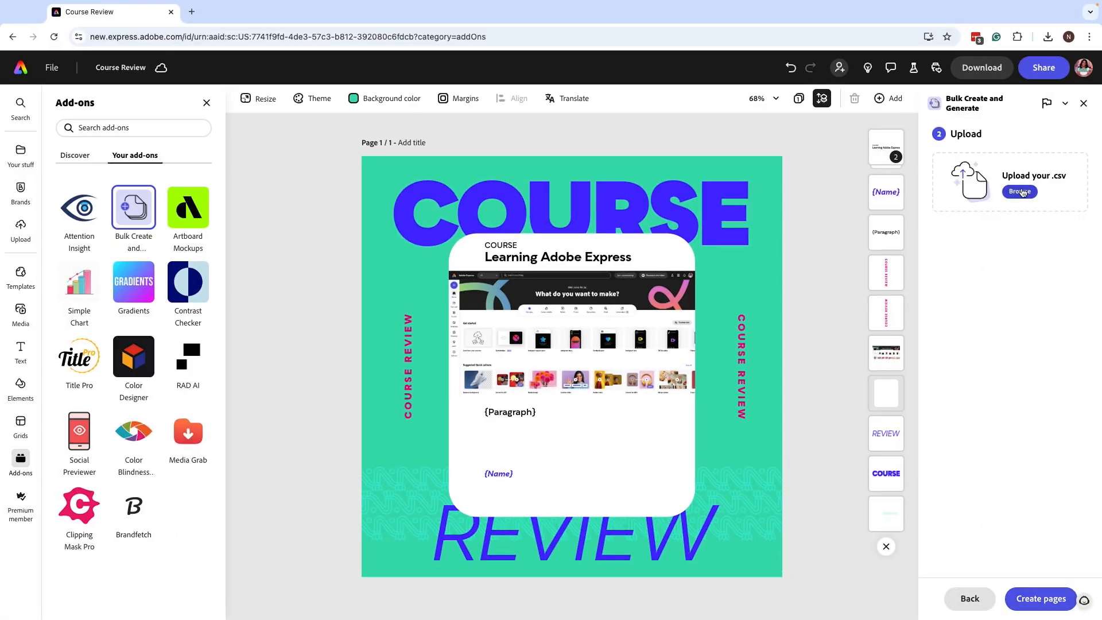
left_click(1020, 191)
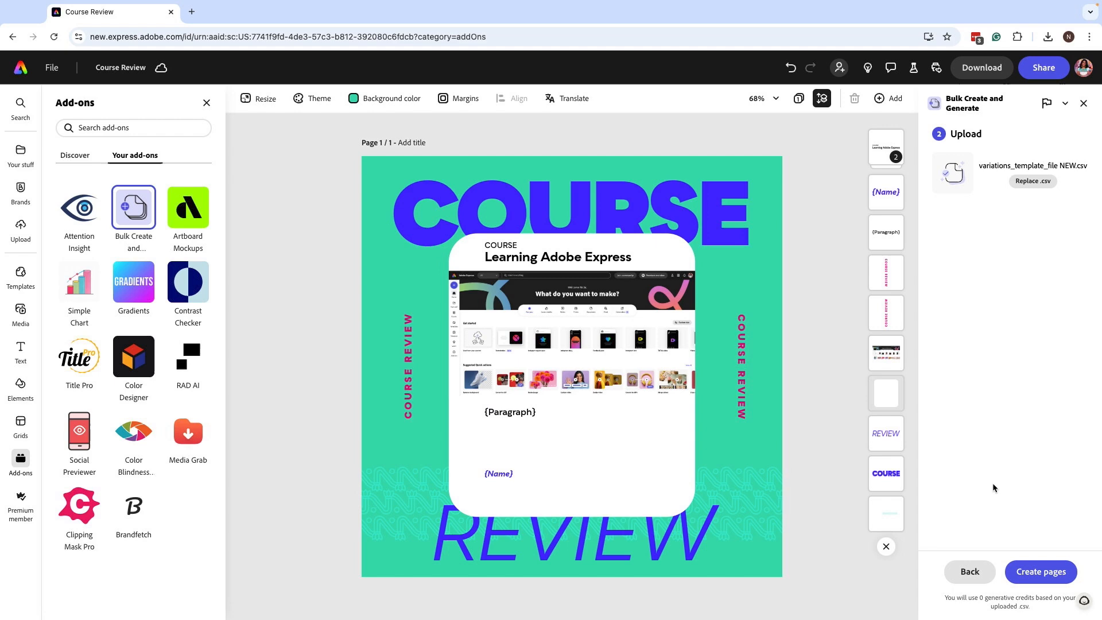
left_click(1042, 571)
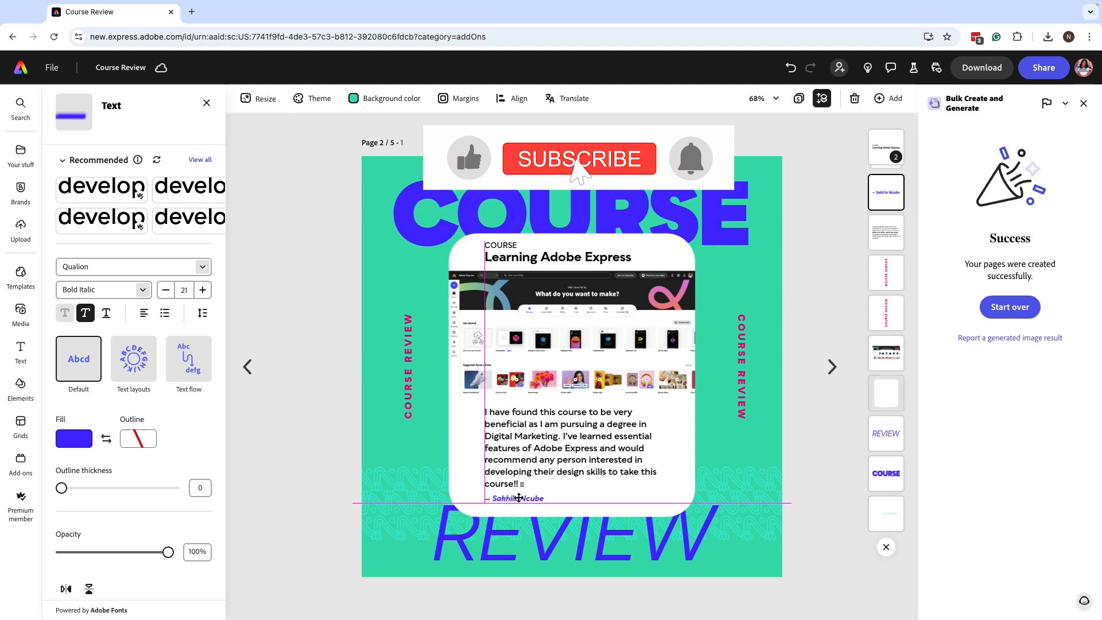
left_click(21, 463)
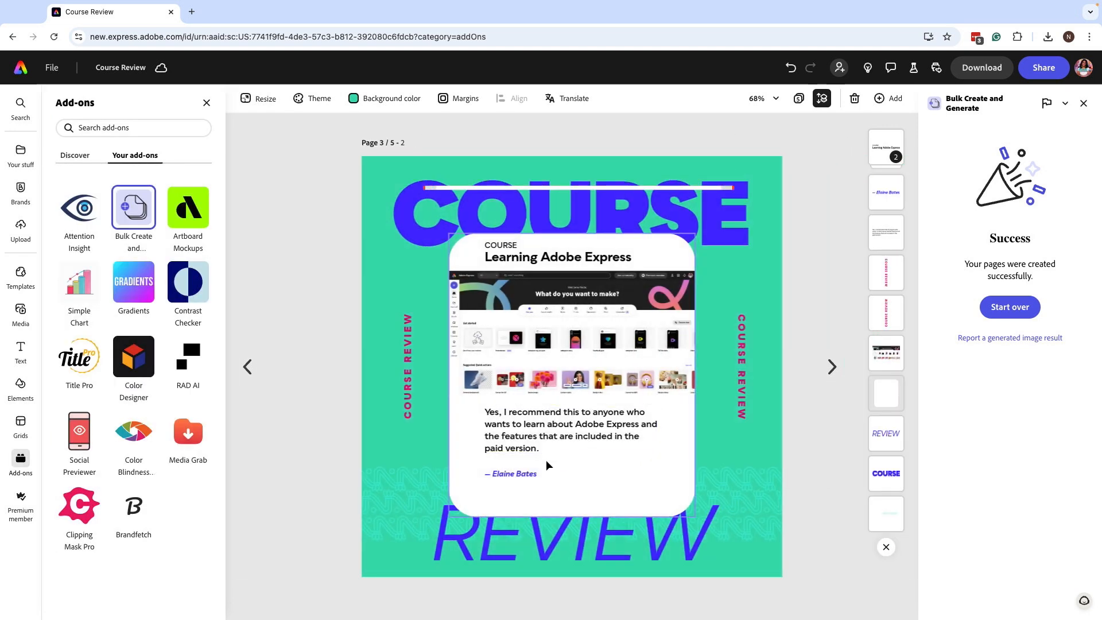